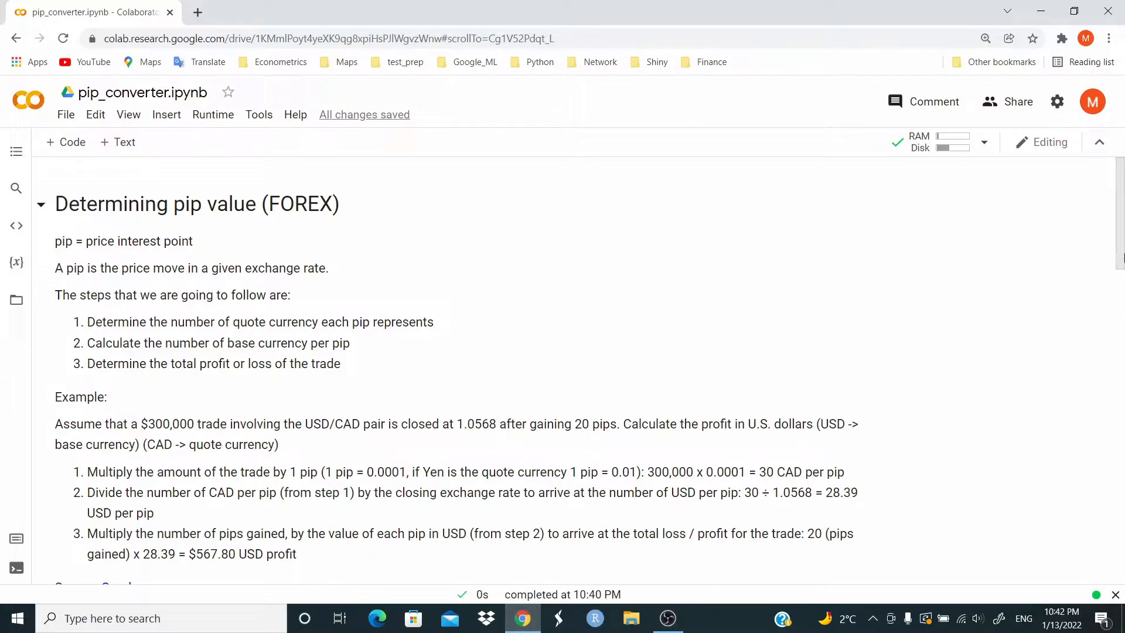
- Run the pip_converter(300000, 1.0568, 20, base="USD") call, returning Total profit: 567.75 USD
scroll(down, 3)
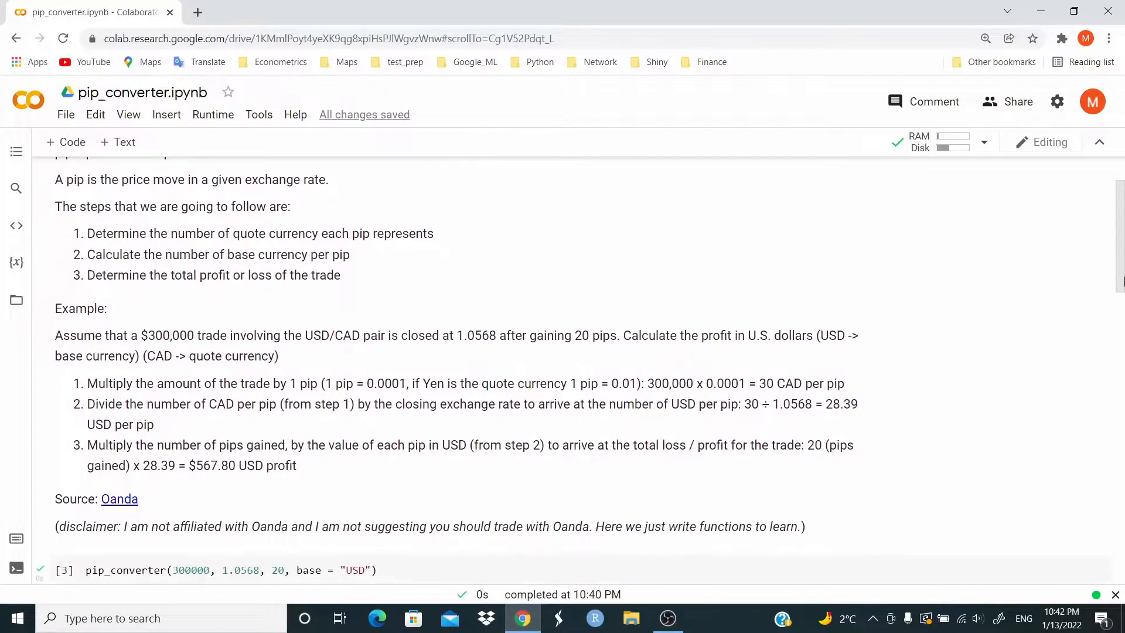
scroll(down, 3)
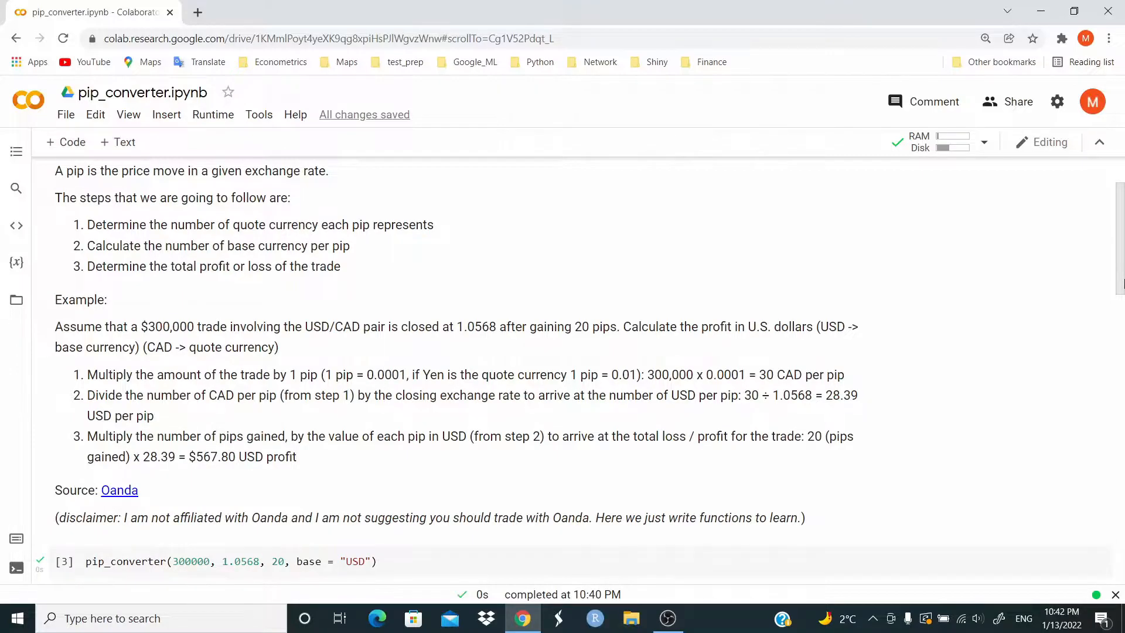
scroll(down, 3)
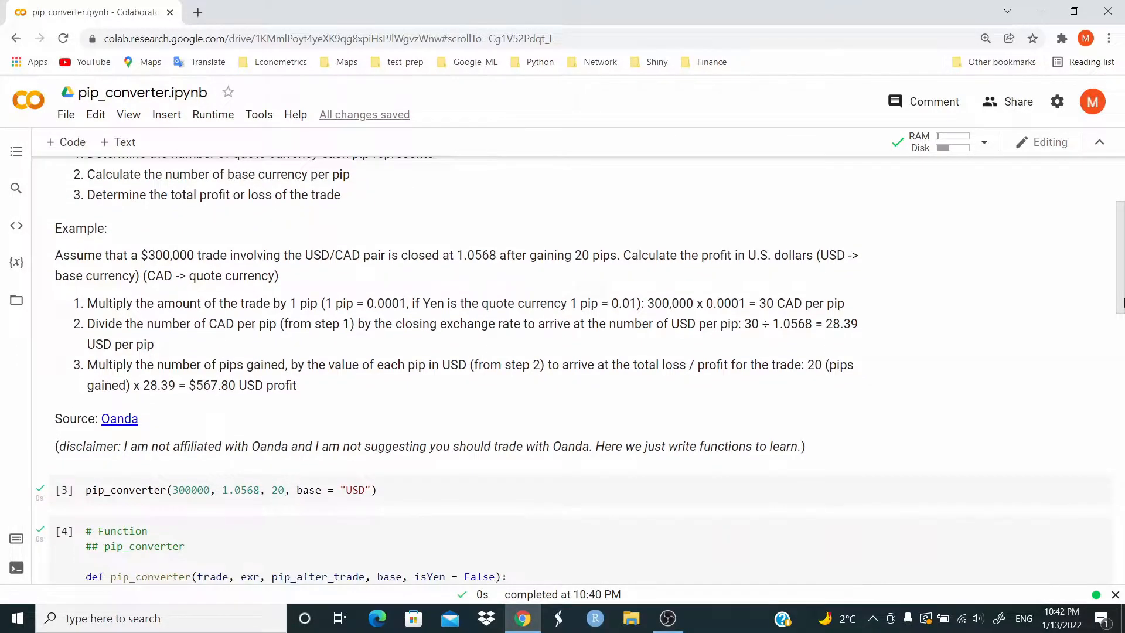
scroll(down, 3)
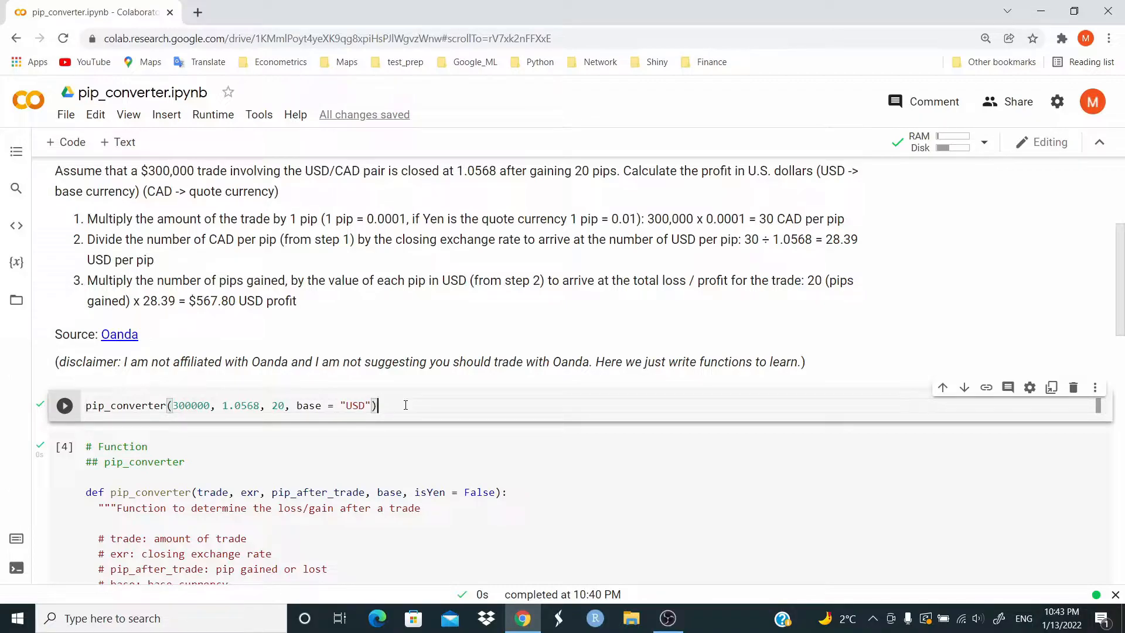
click(65, 406)
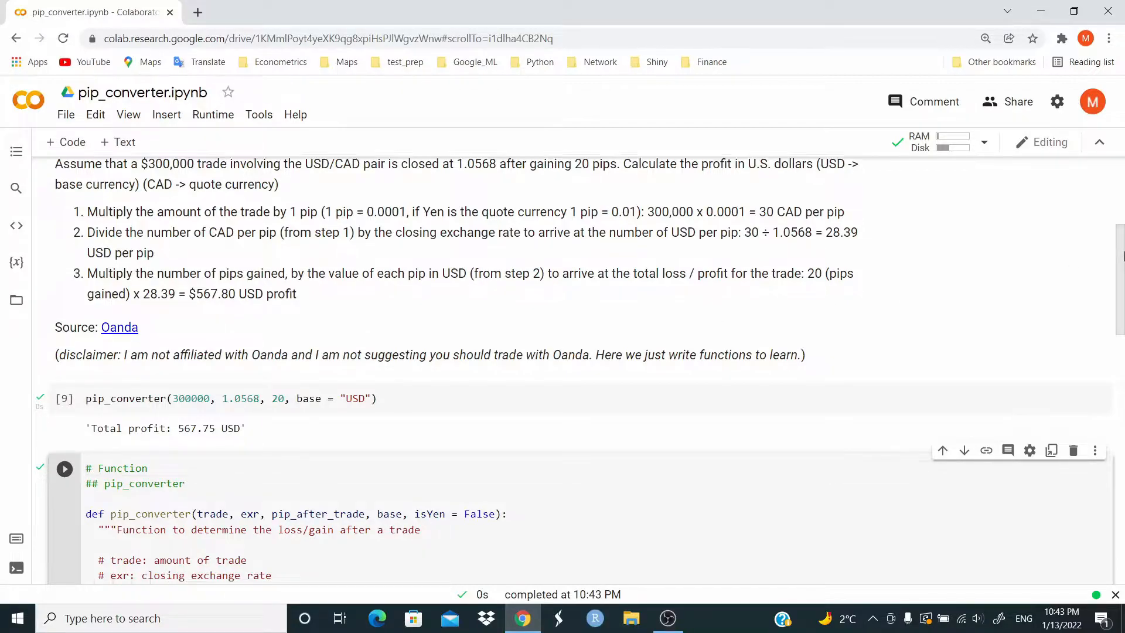
- Review the function code and re-execute the pip_converter definition cell (execution count 10)
scroll(down, 3)
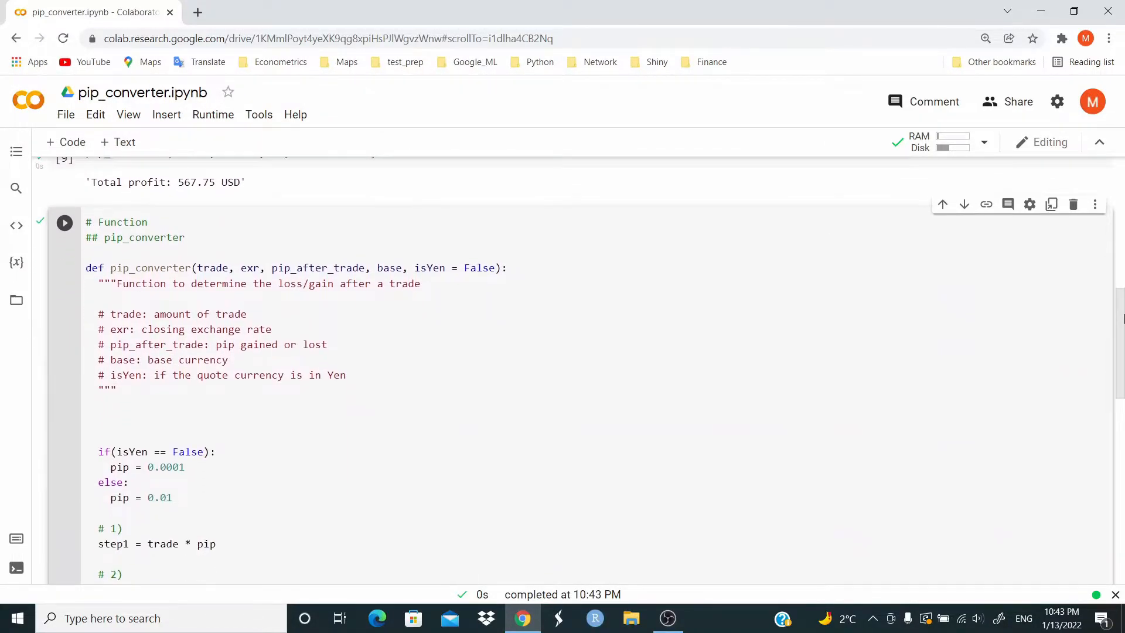
scroll(down, 3)
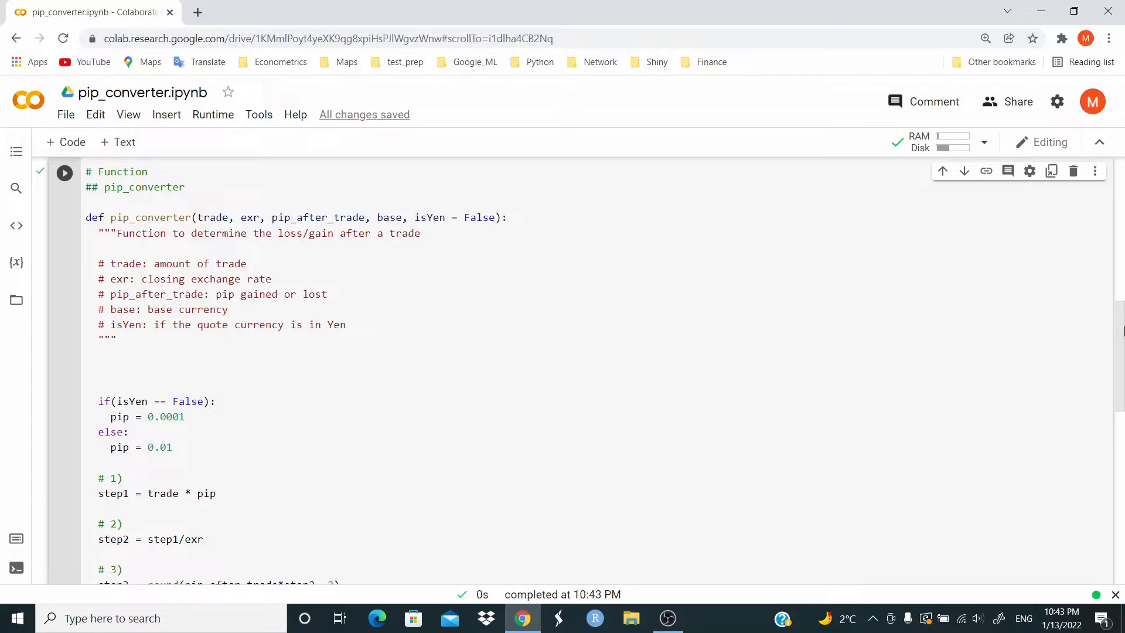
scroll(down, 3)
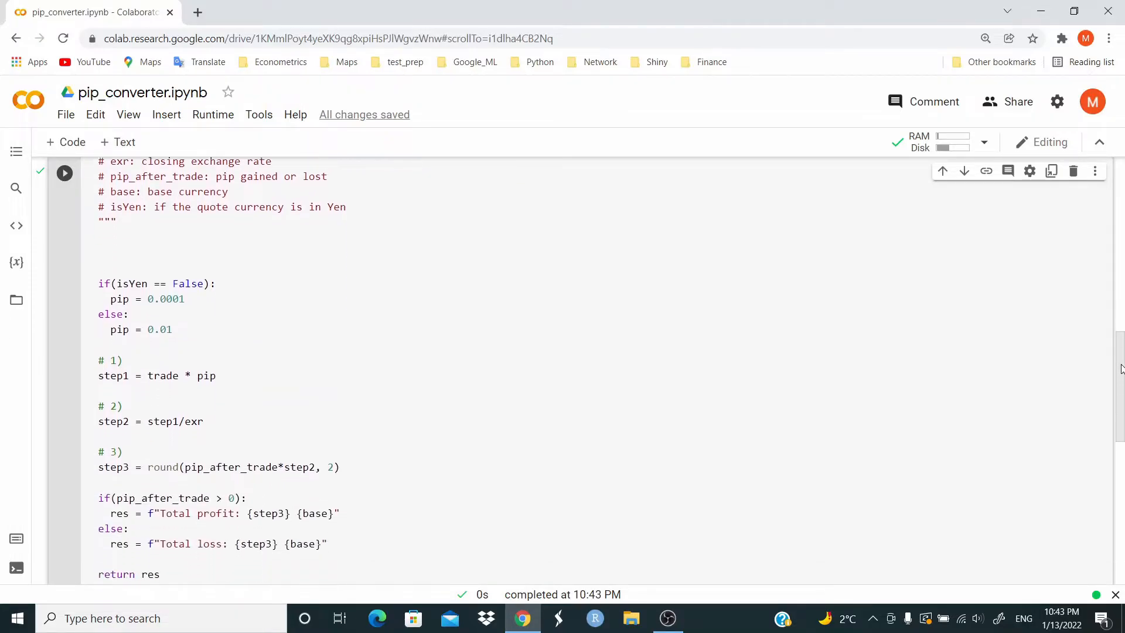
scroll(down, 3)
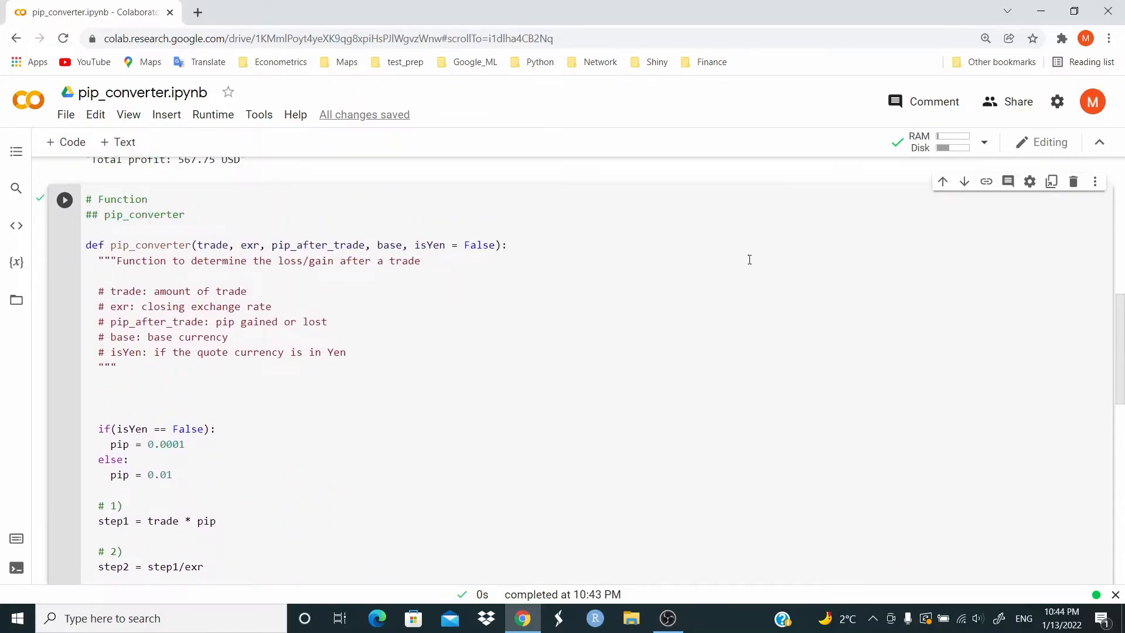
click(147, 199)
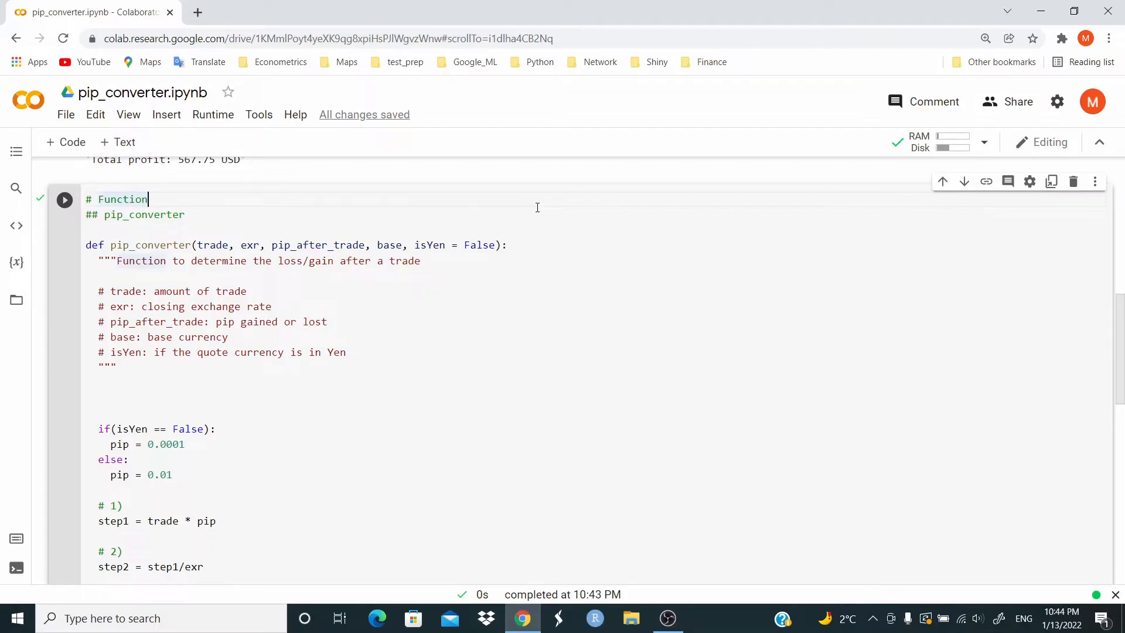
scroll(down, 3)
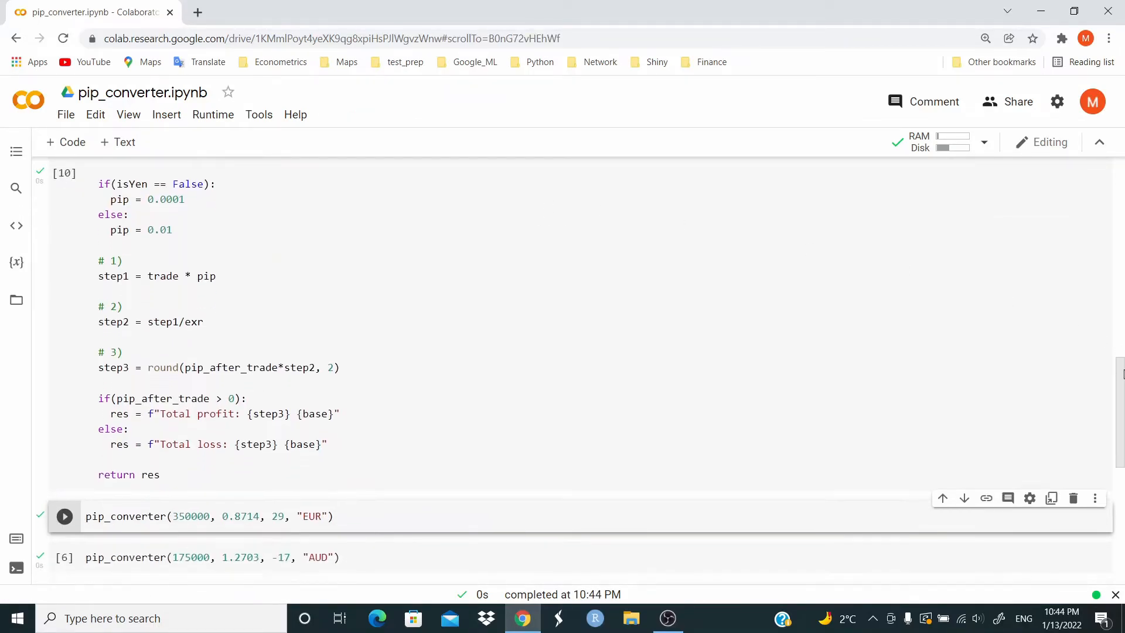
- Run the EUR, AUD, CHF and USD Yen examples: 1164.79 EUR, -234.2 AUD, 1073.47 CHF, -592.37 USD
scroll(down, 3)
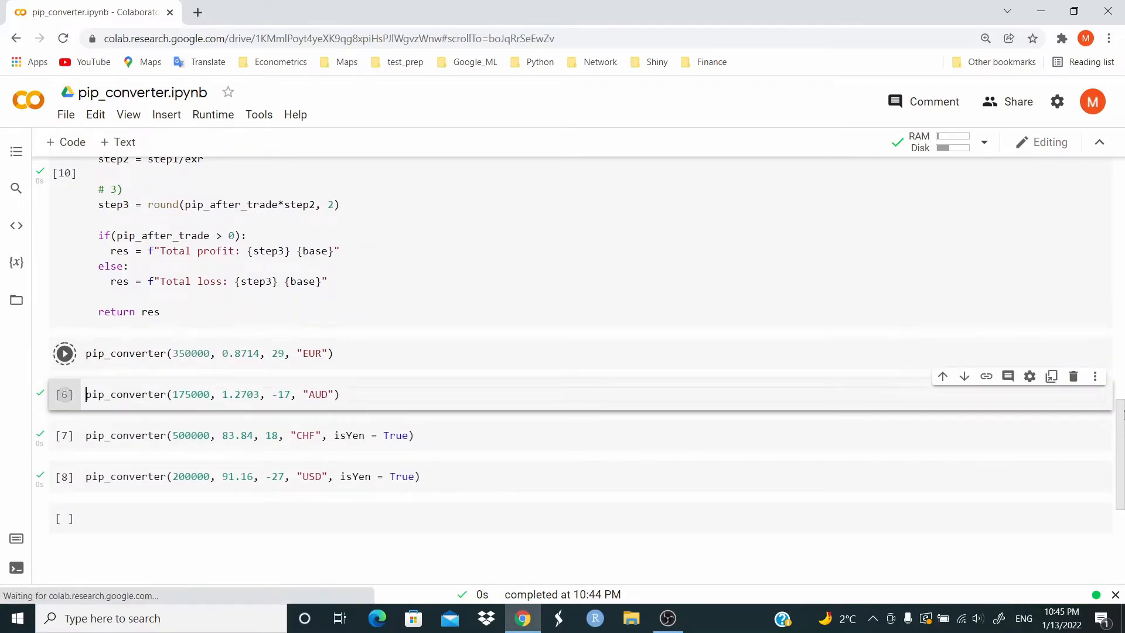
click(64, 354)
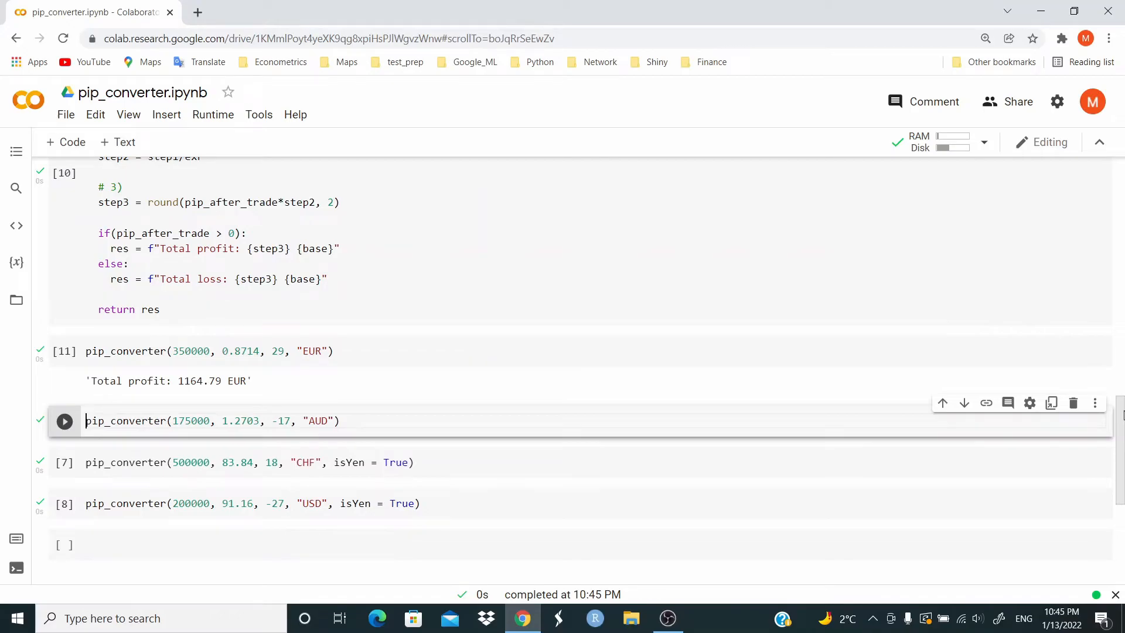
click(64, 420)
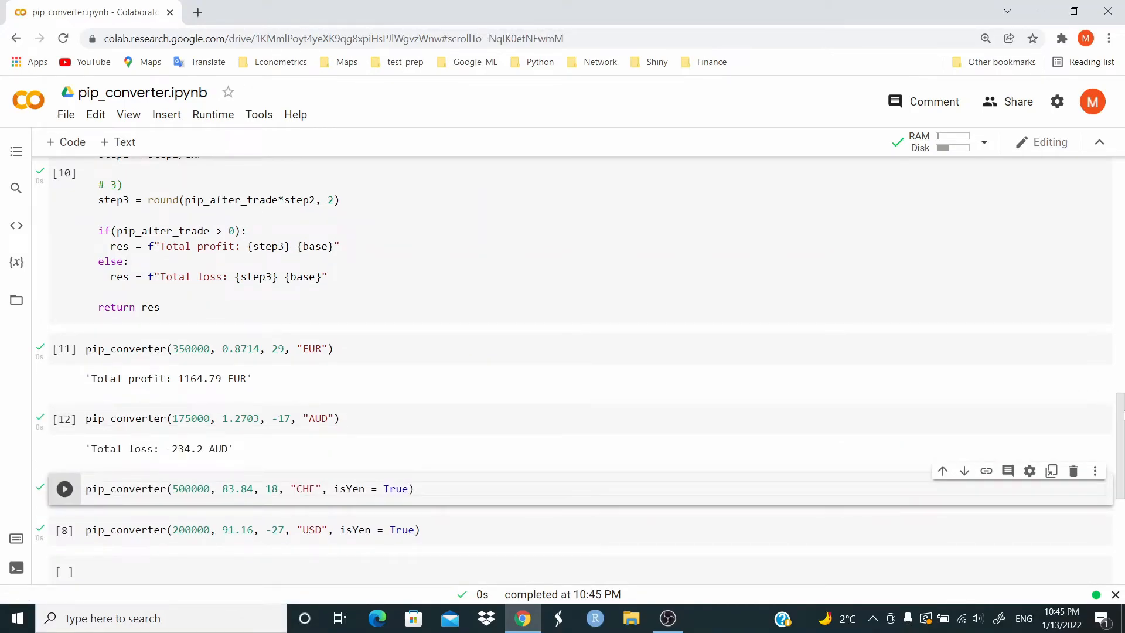
click(65, 489)
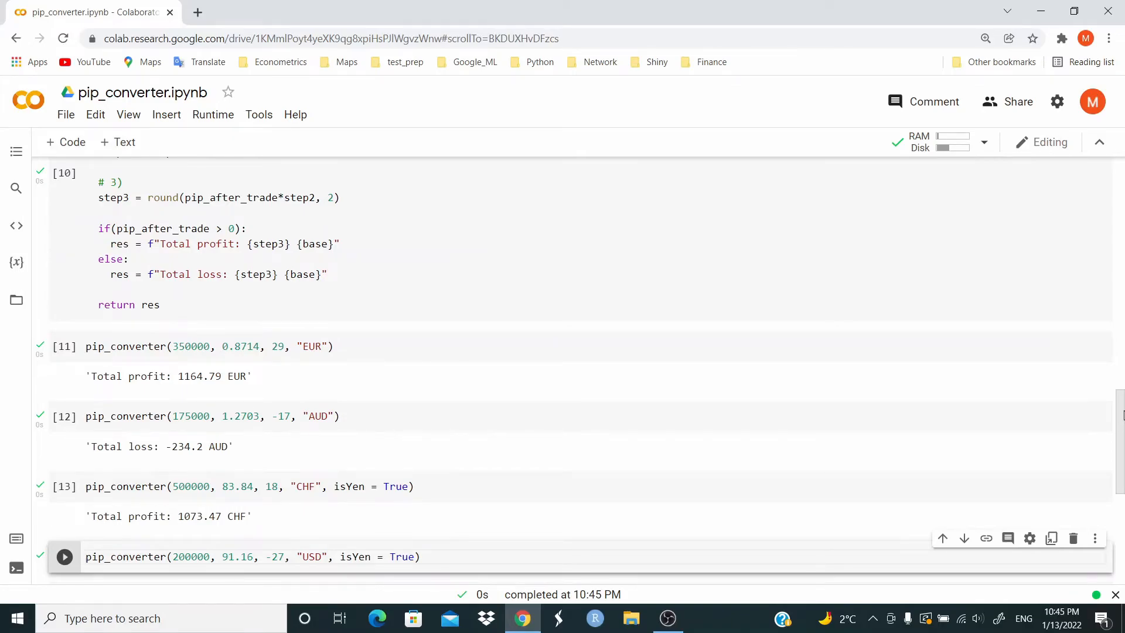
click(65, 556)
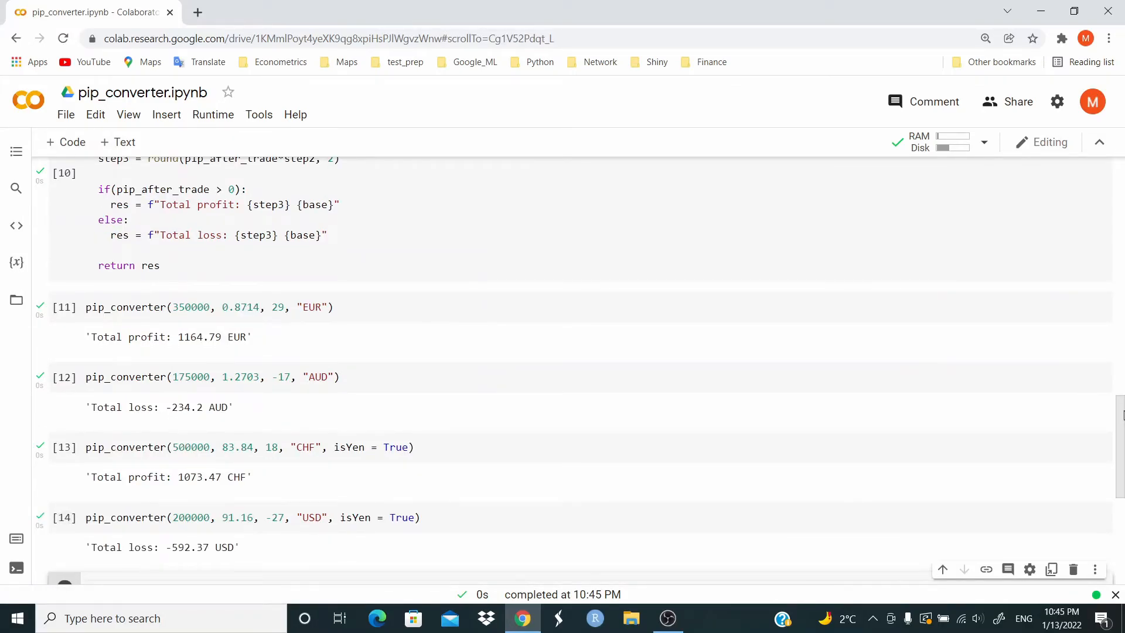